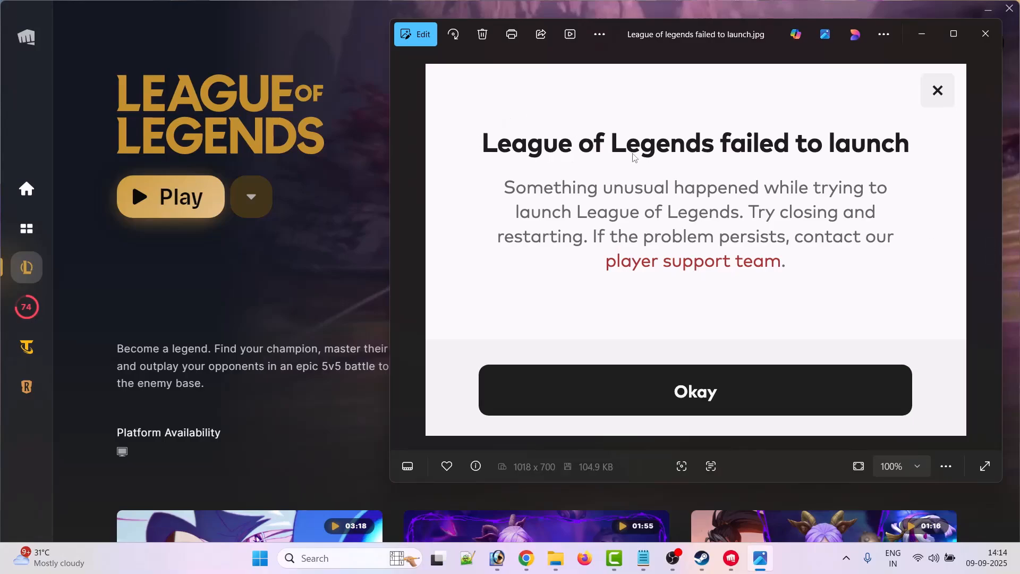
mouse_move(899, 155)
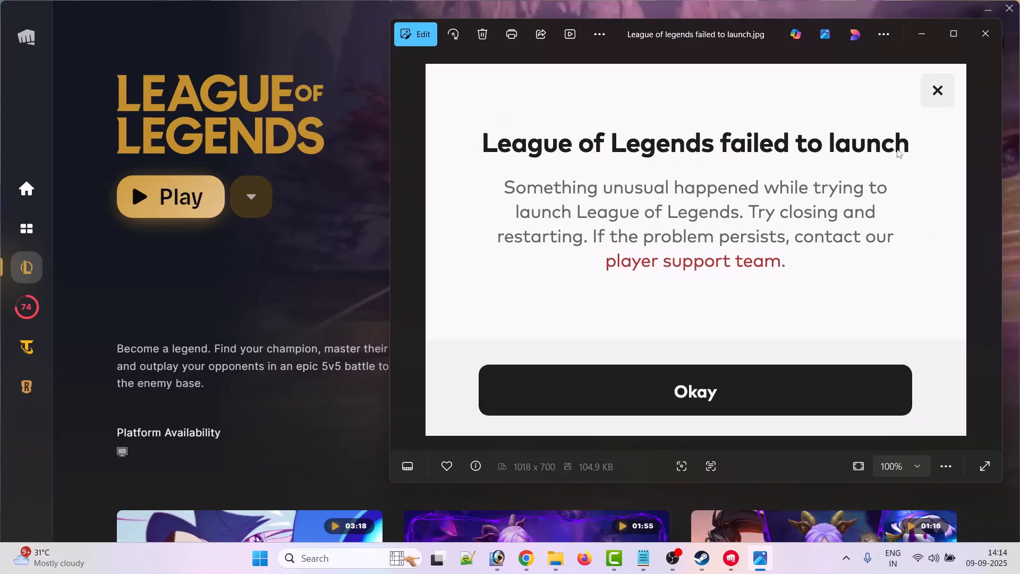
mouse_move(732, 202)
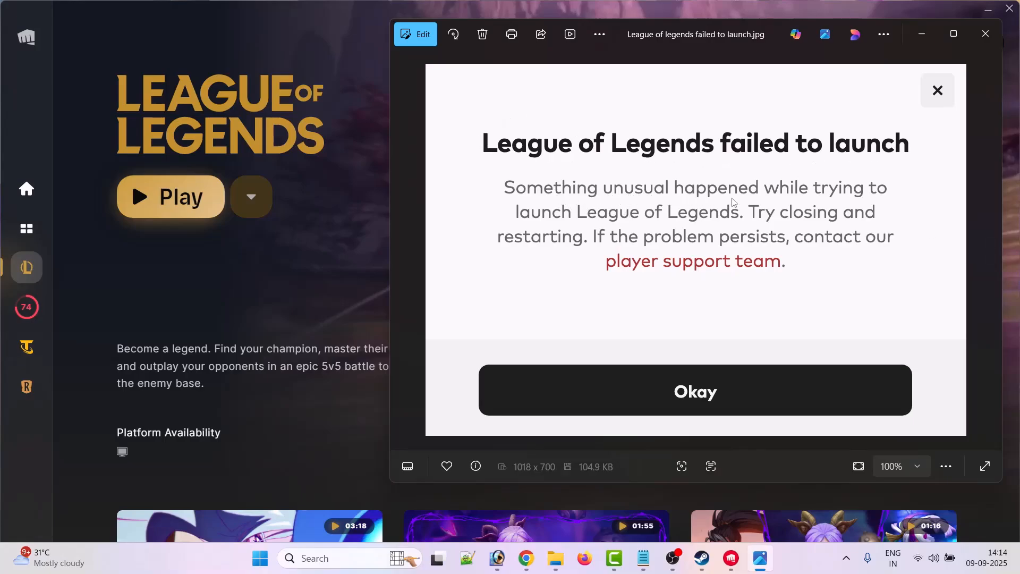
mouse_move(697, 219)
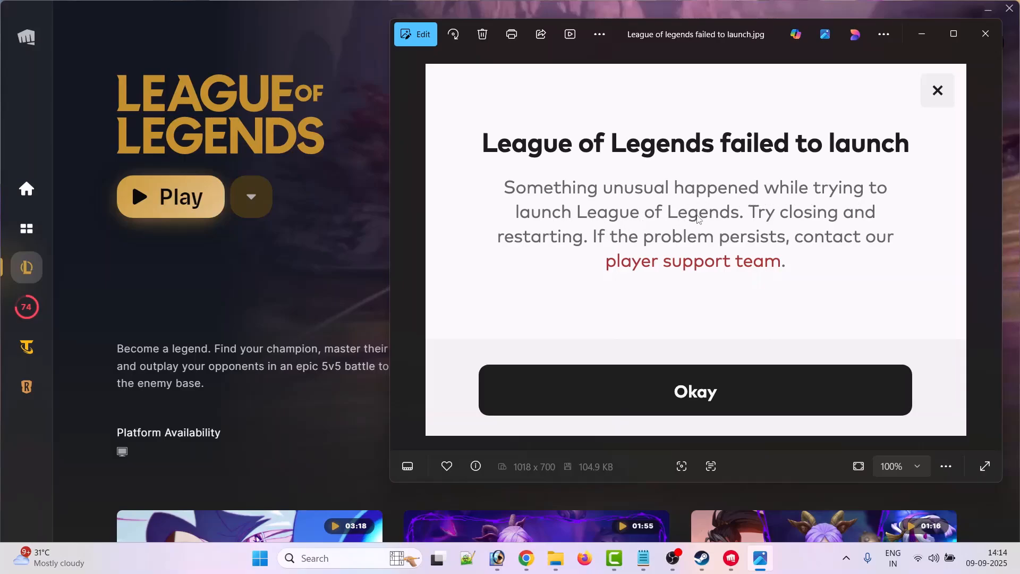
mouse_move(863, 228)
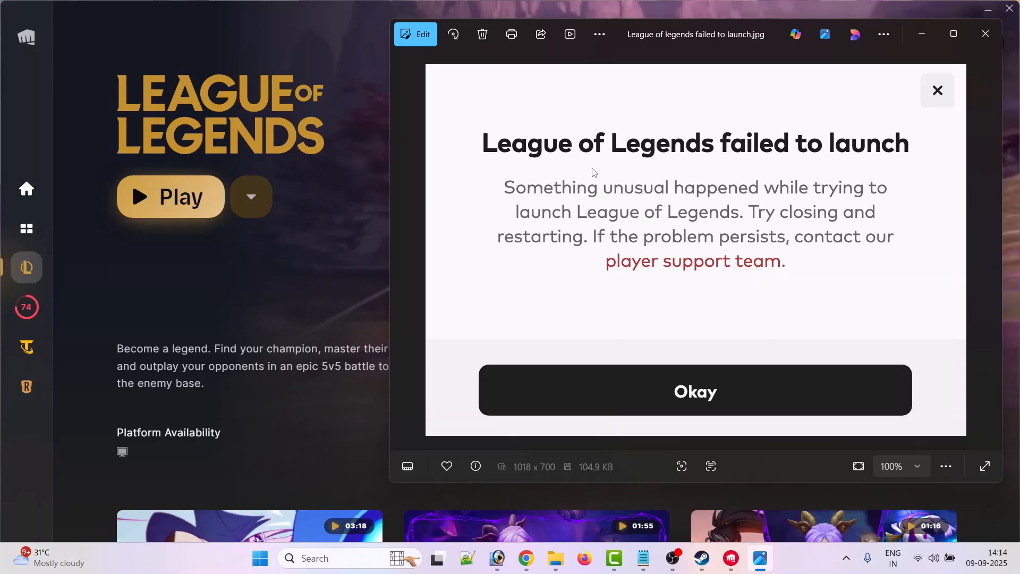
mouse_move(733, 164)
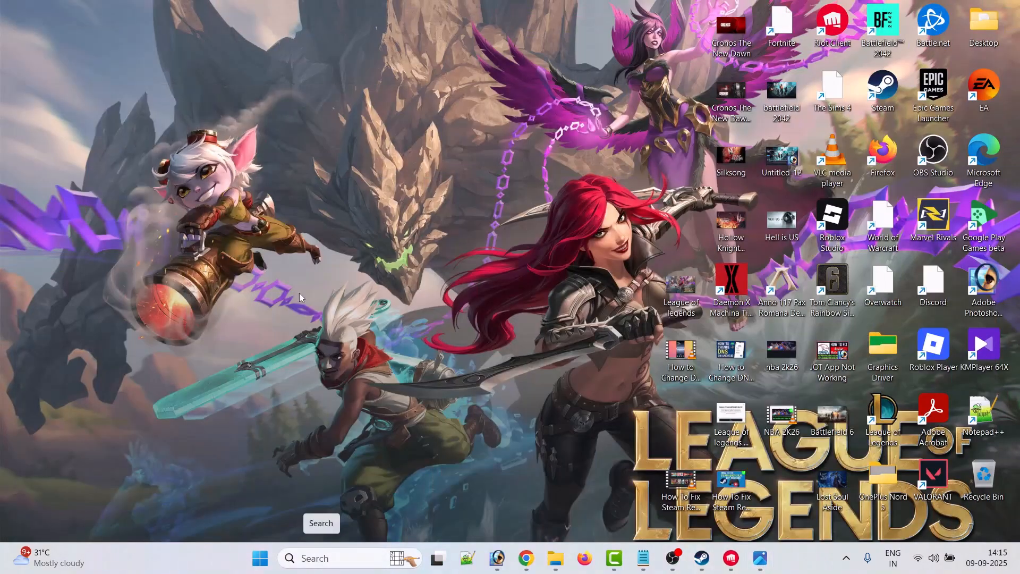
Step: Search Windows for 'regedit' and launch Registry Editor from the results
click(319, 558)
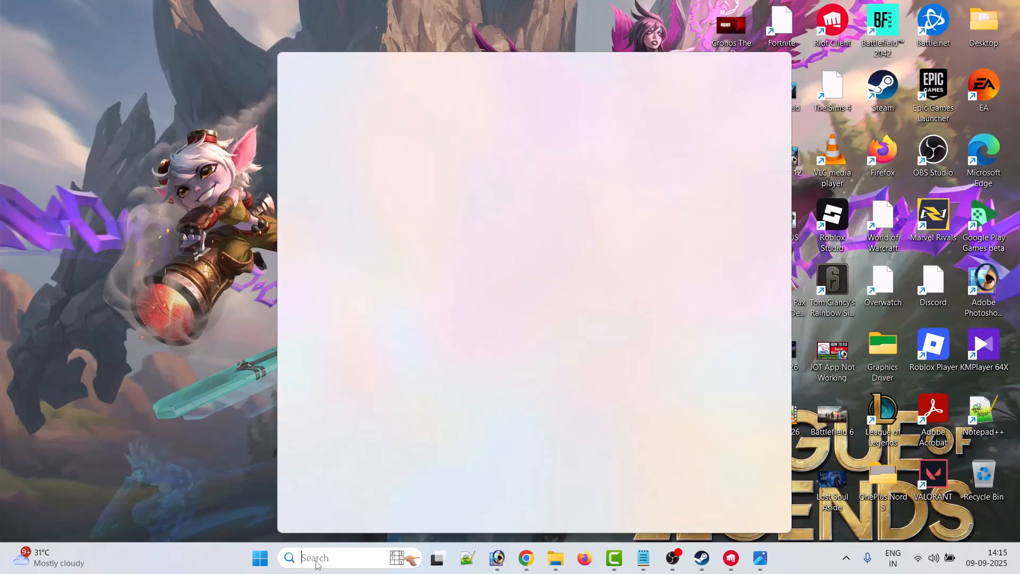
text(regedi)
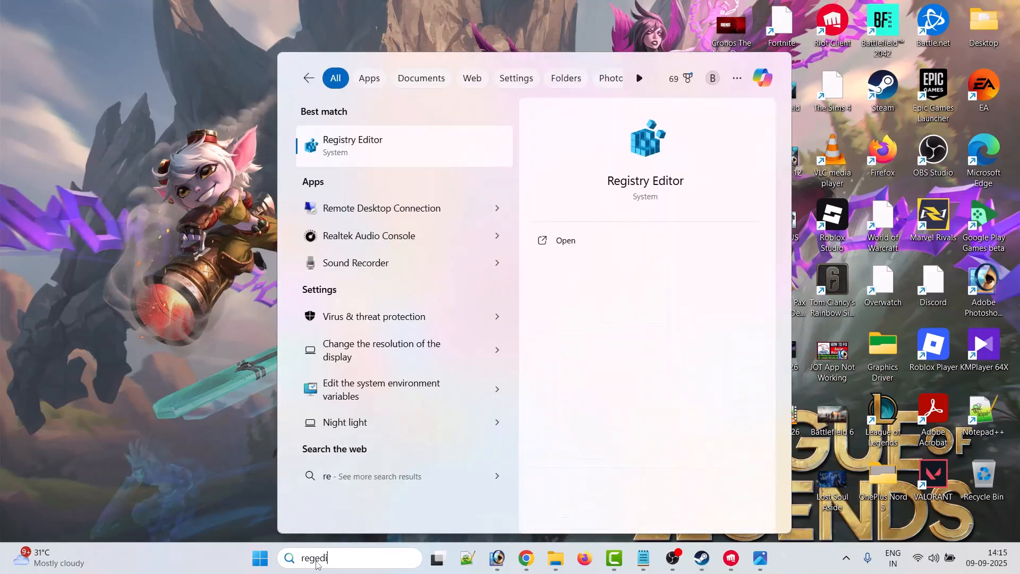
text(t)
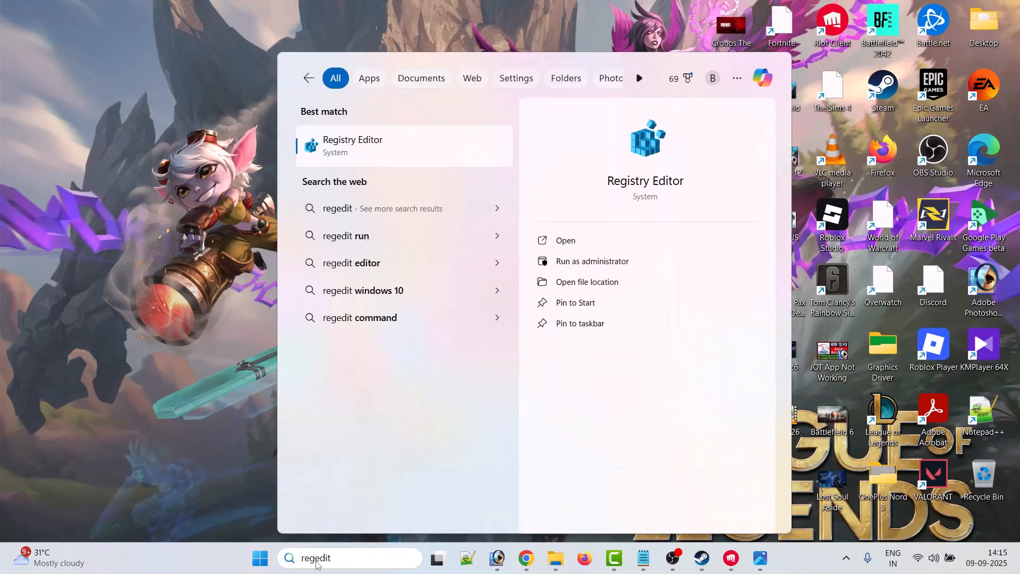
click(565, 240)
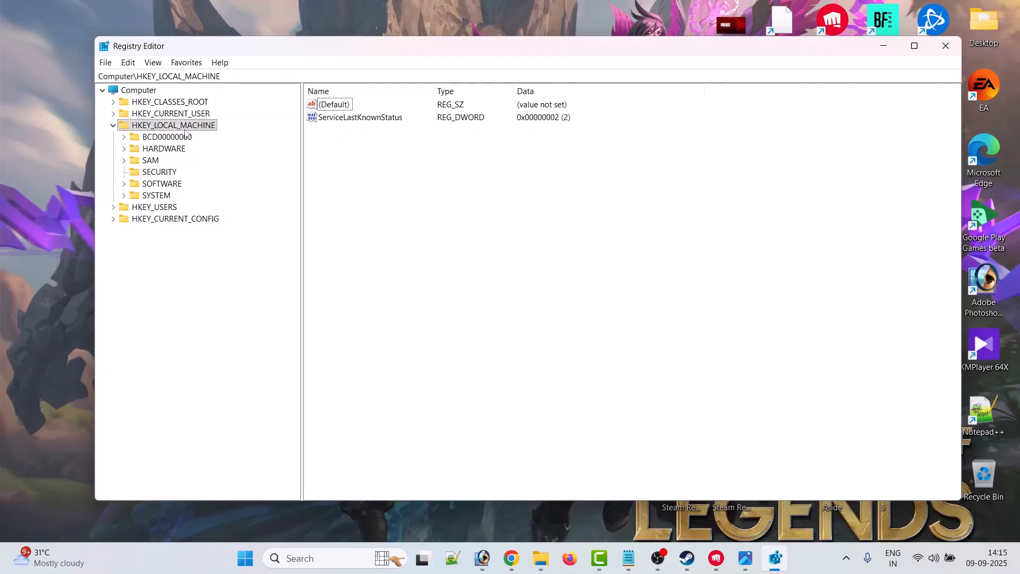
mouse_move(156, 178)
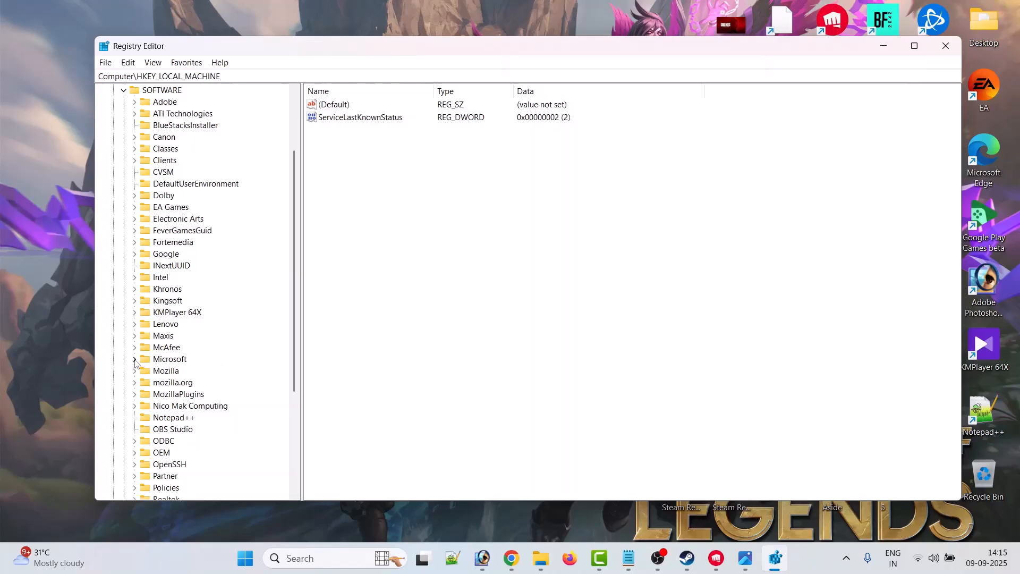
Step: Expand Microsoft, then Windows NT, then CurrentVersion in the HKEY_LOCAL_MACHINE\SOFTWARE tree
click(135, 358)
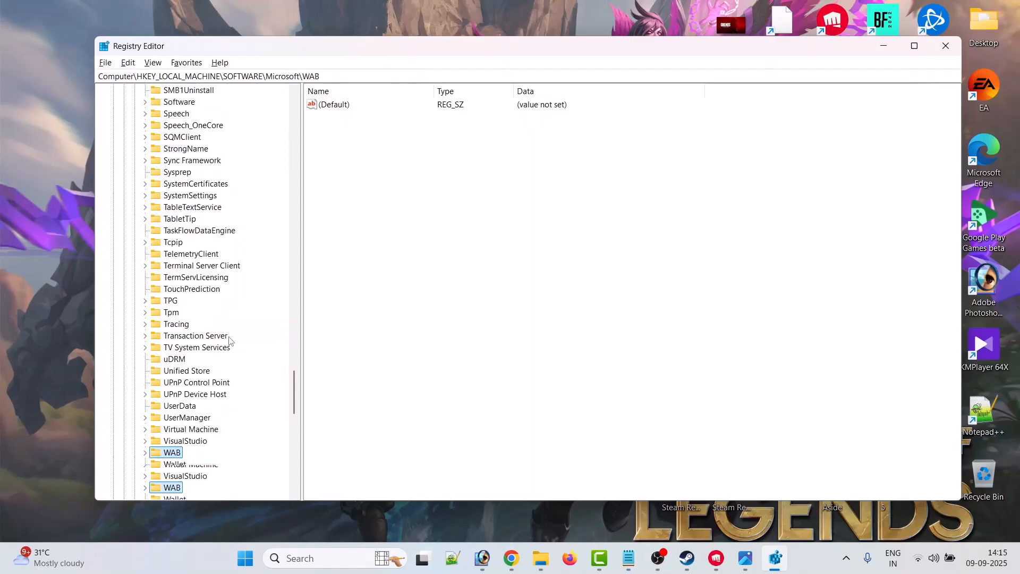
scroll(down, 3)
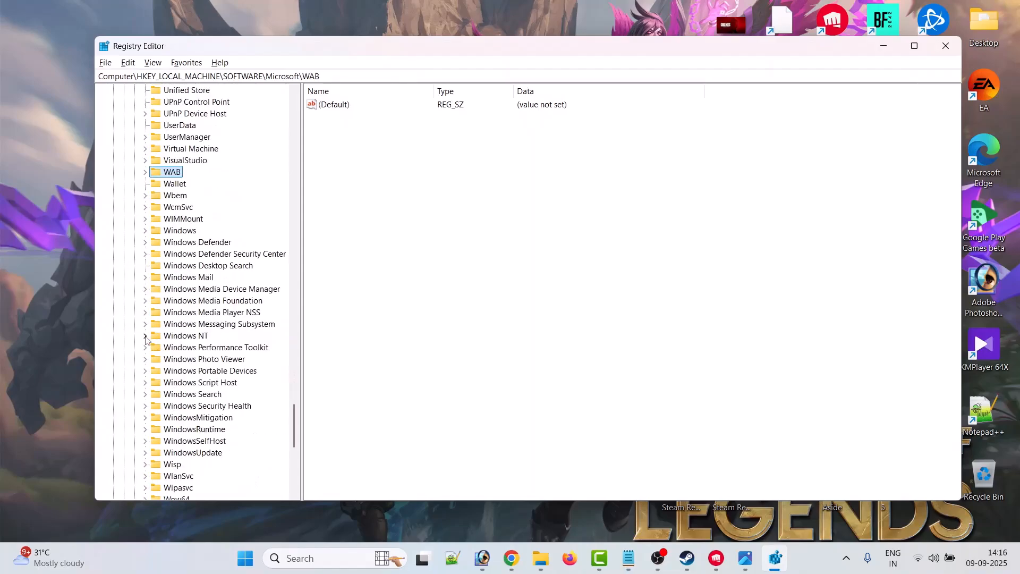
click(144, 335)
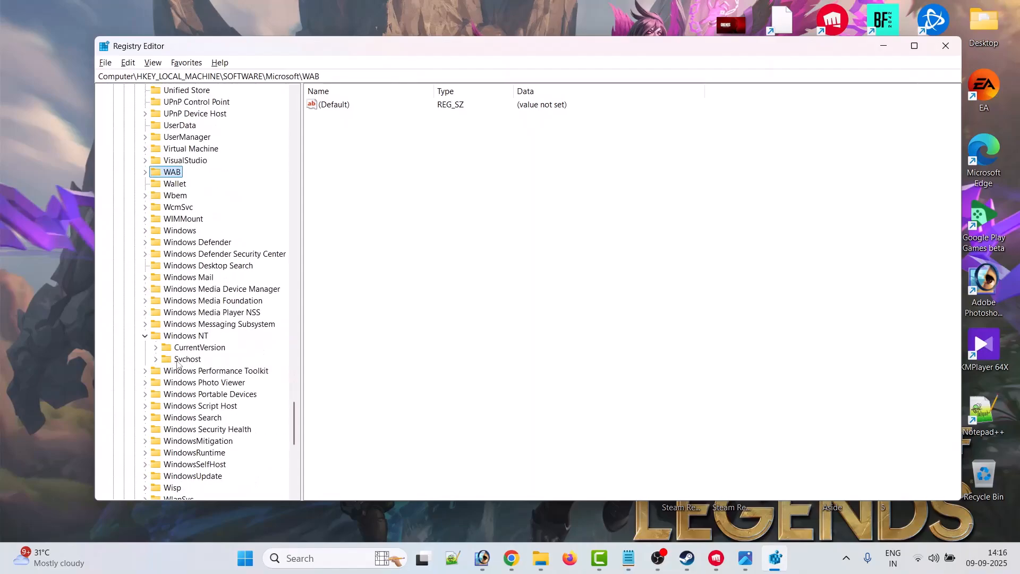
click(200, 346)
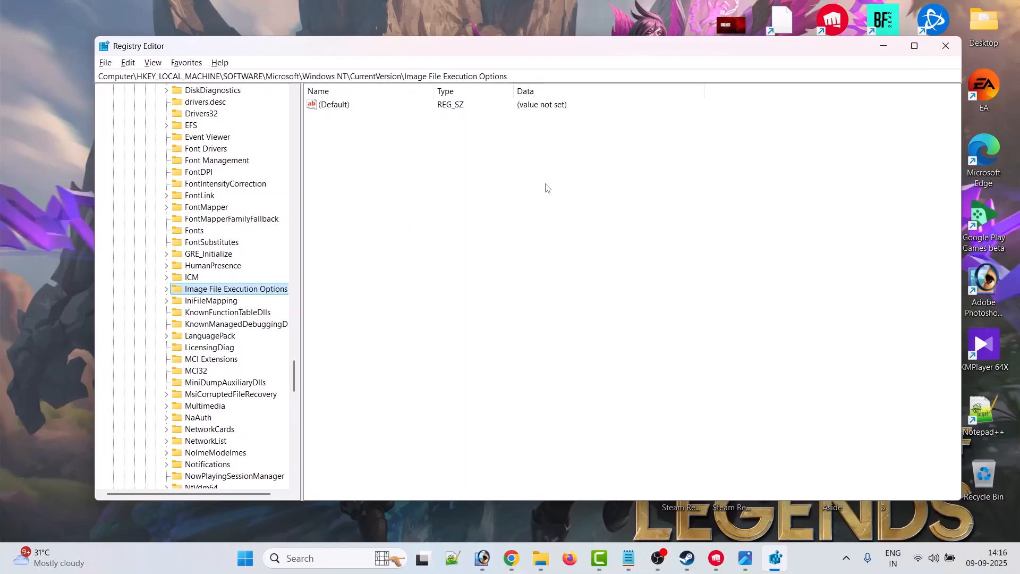
mouse_move(474, 166)
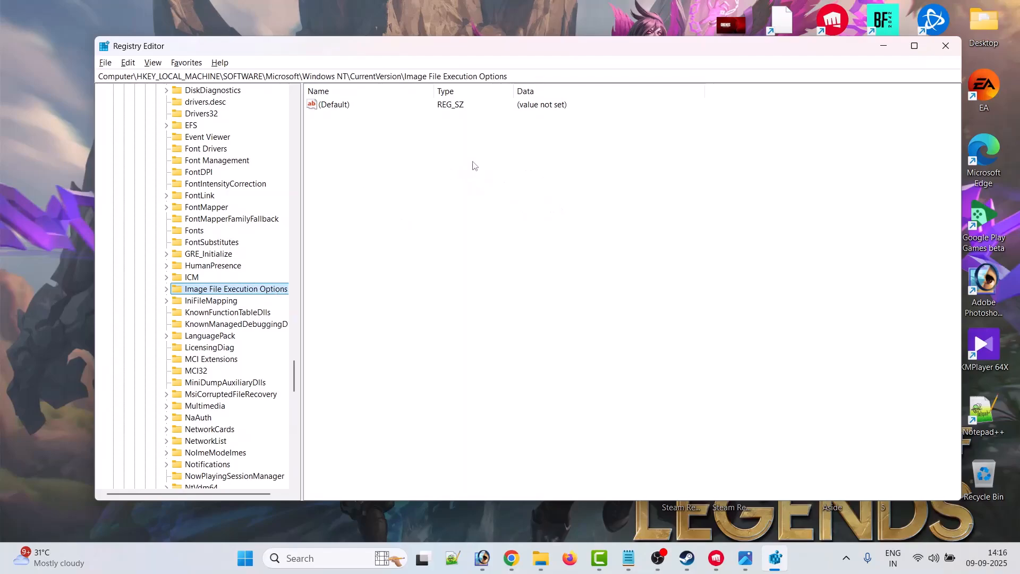
mouse_move(553, 161)
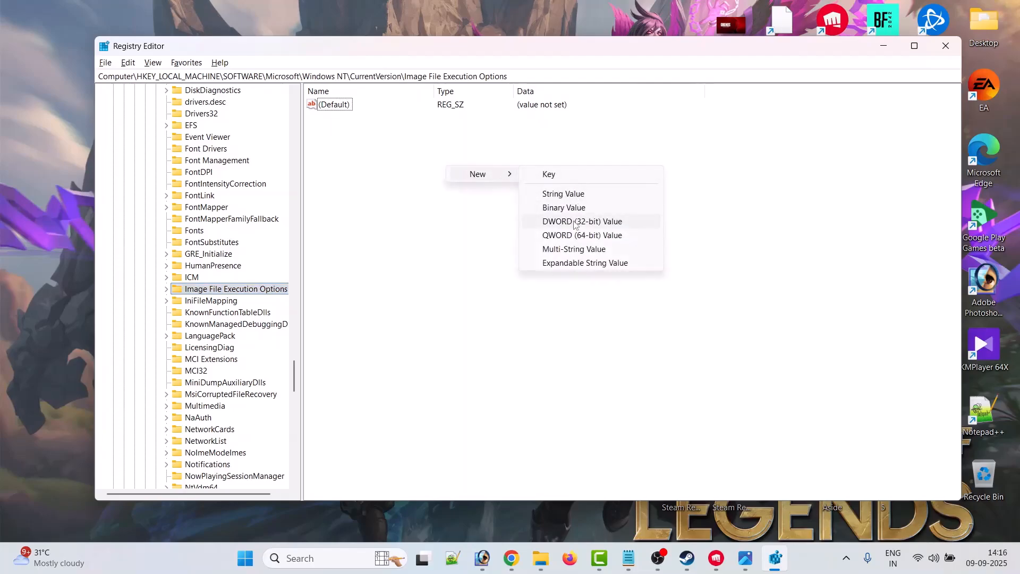
mouse_move(608, 228)
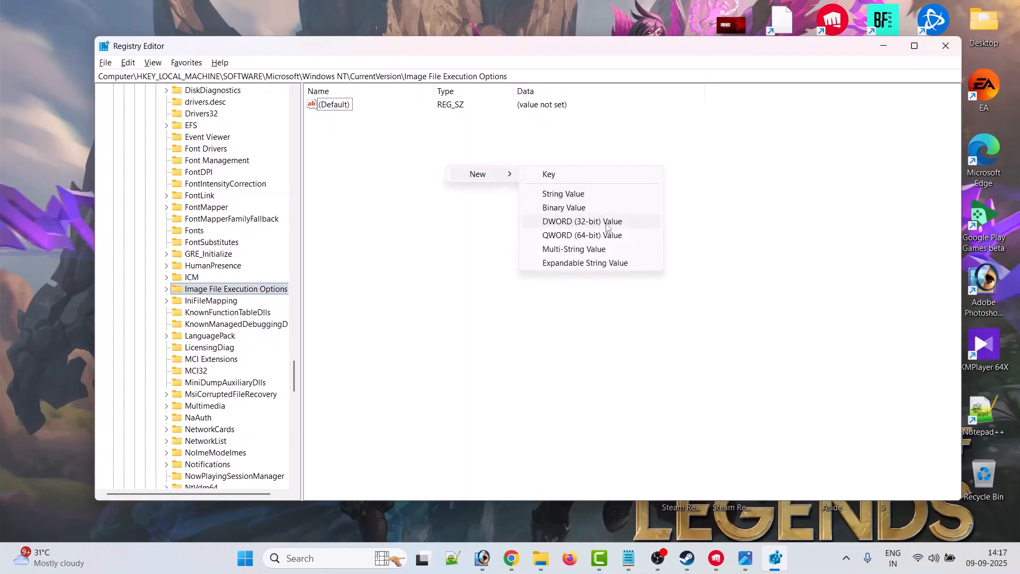
Step: Create a new DWORD (32-bit) value named DevOverrideEnable under Image File Execution Options
click(581, 221)
text(DevOverrideEnable)
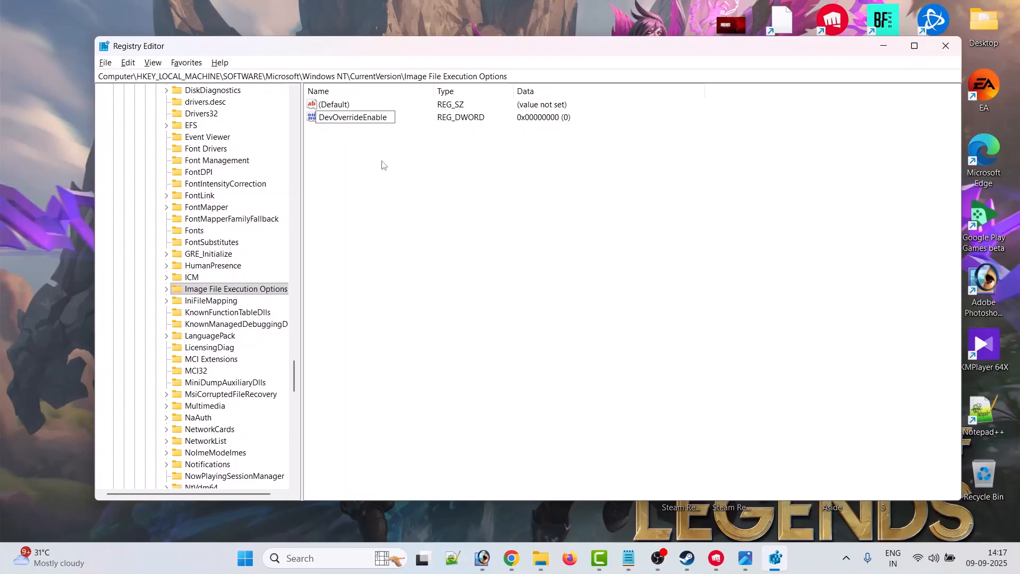
Step: Modify DevOverrideEnable, keep Value data 0 in Hexadecimal, and confirm with OK
right_click(351, 117)
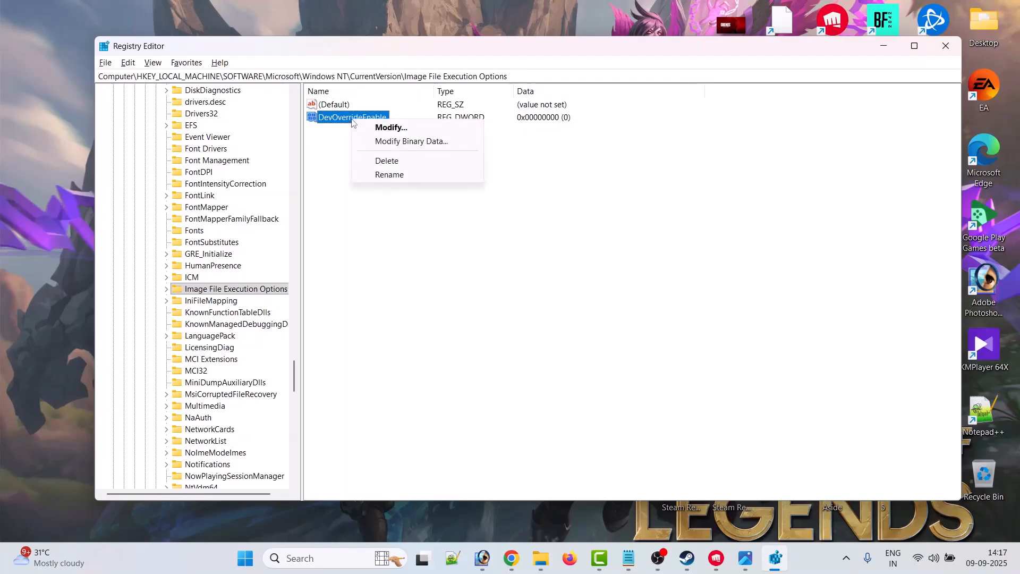
click(391, 126)
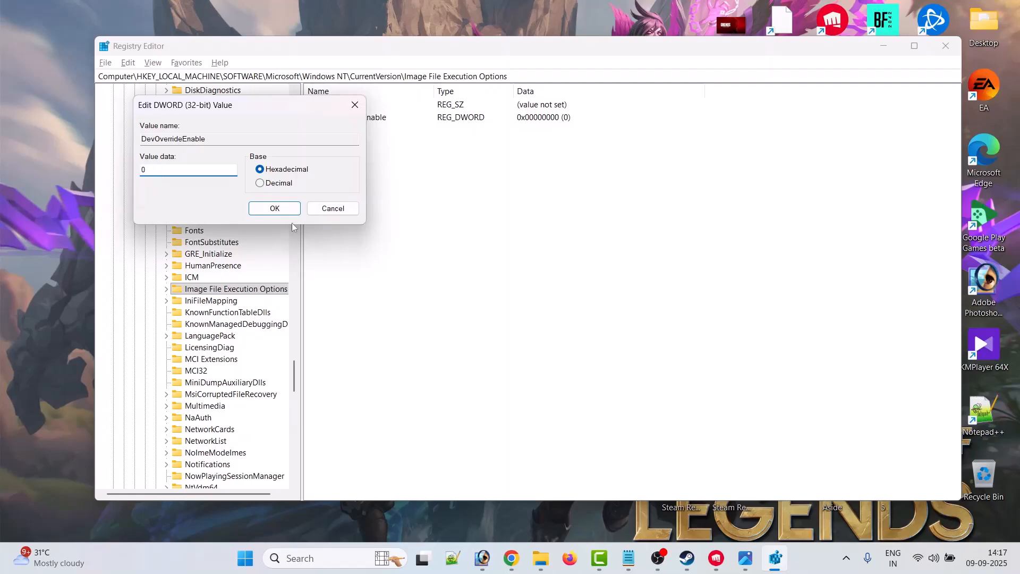
click(274, 209)
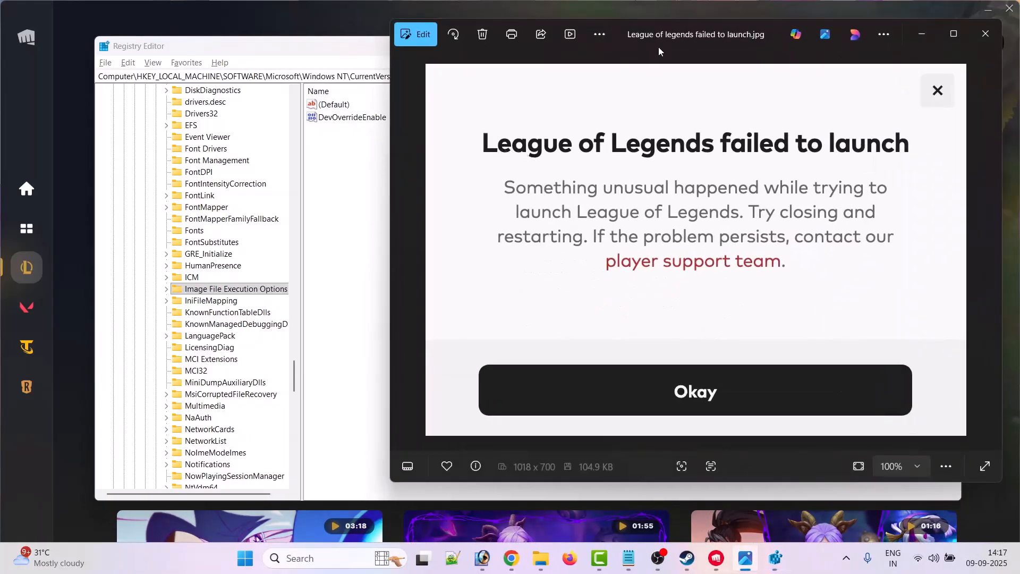
mouse_move(879, 157)
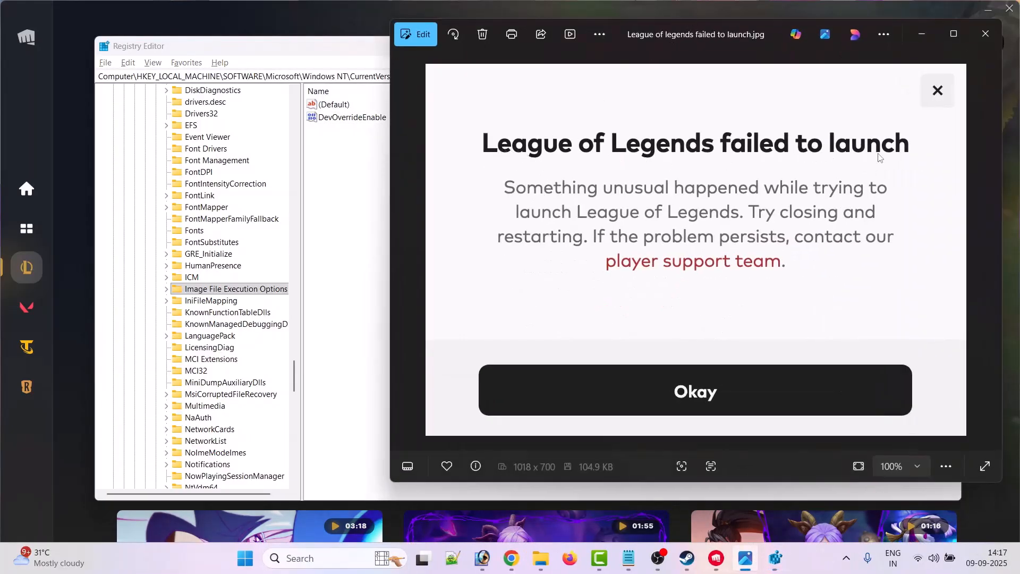